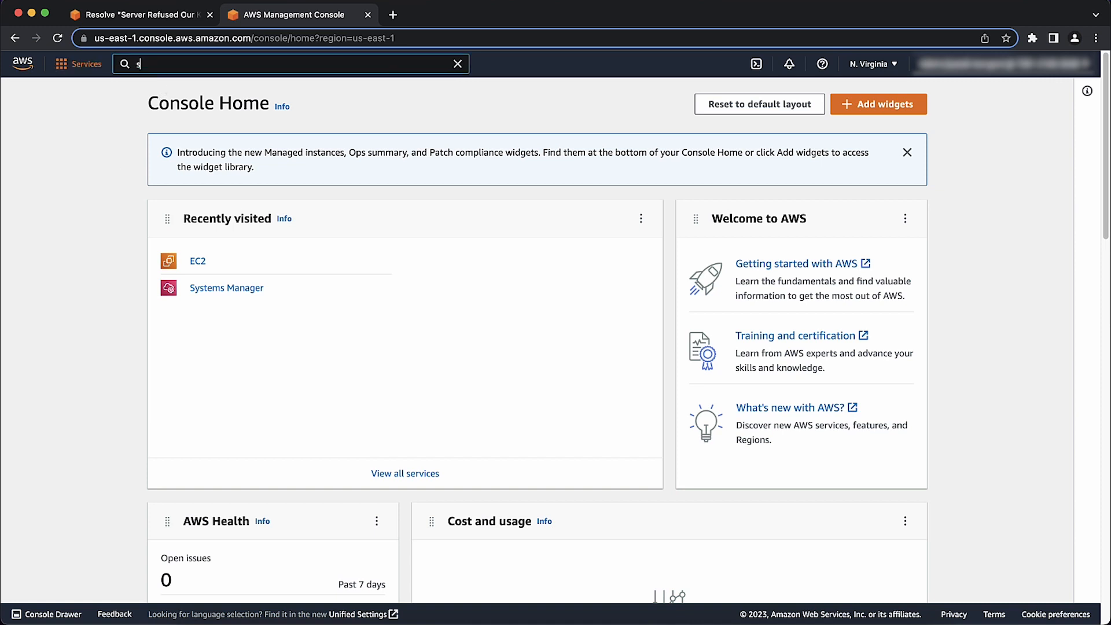
Step: Open Session Manager in AWS Systems Manager
{"action": "type", "text": "ystems Manager"}
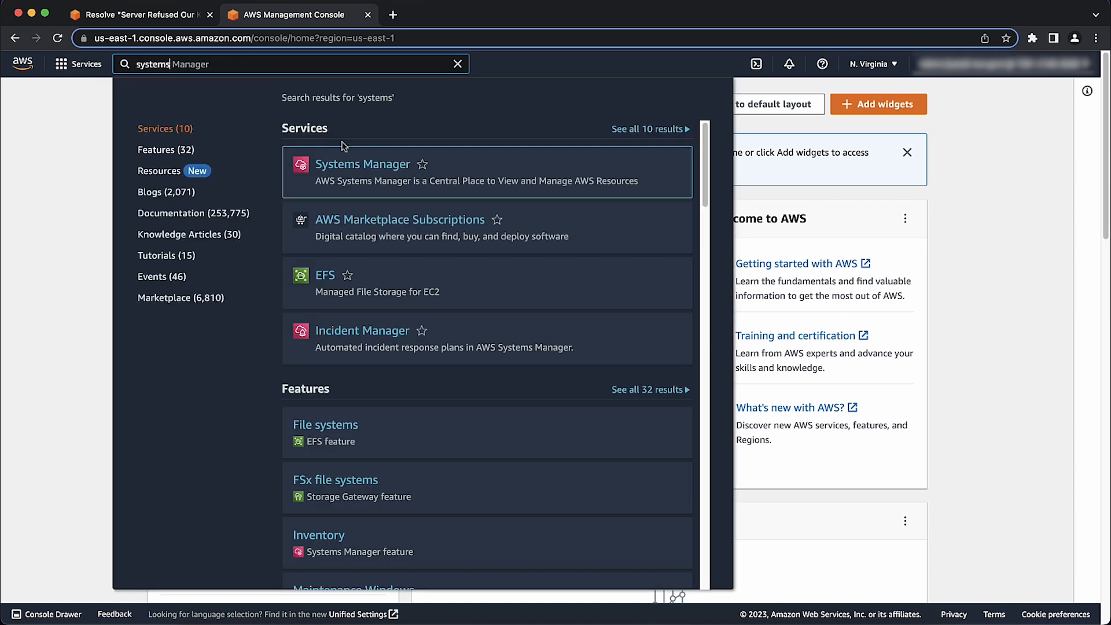
{"action": "left_click", "coordinate": [363, 164]}
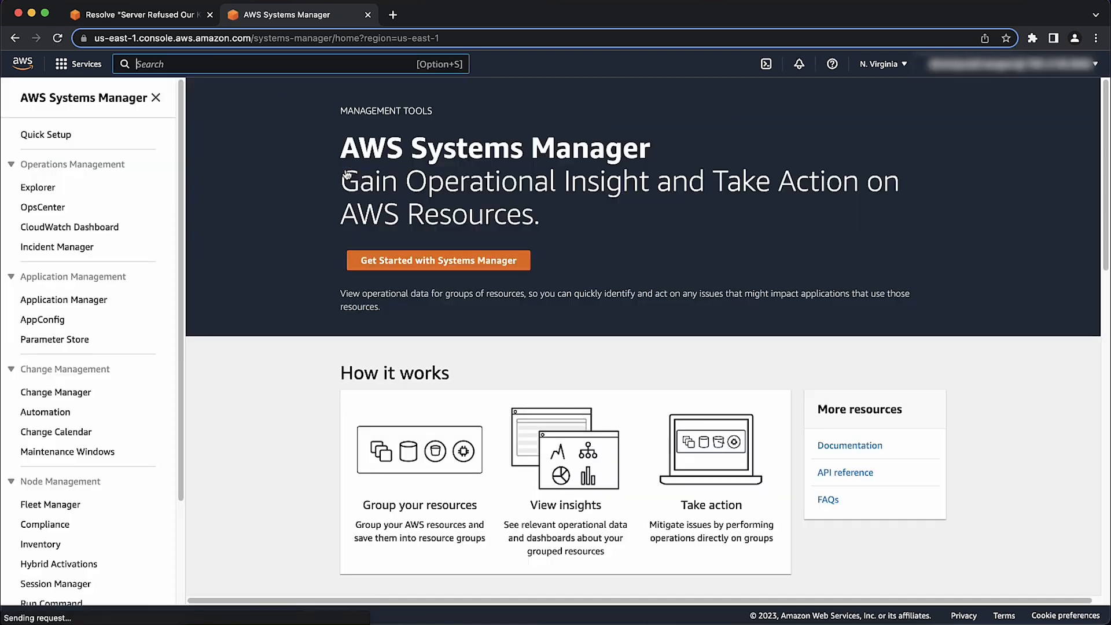
{"action": "scroll", "scroll_direction": "down", "scroll_amount": 3}
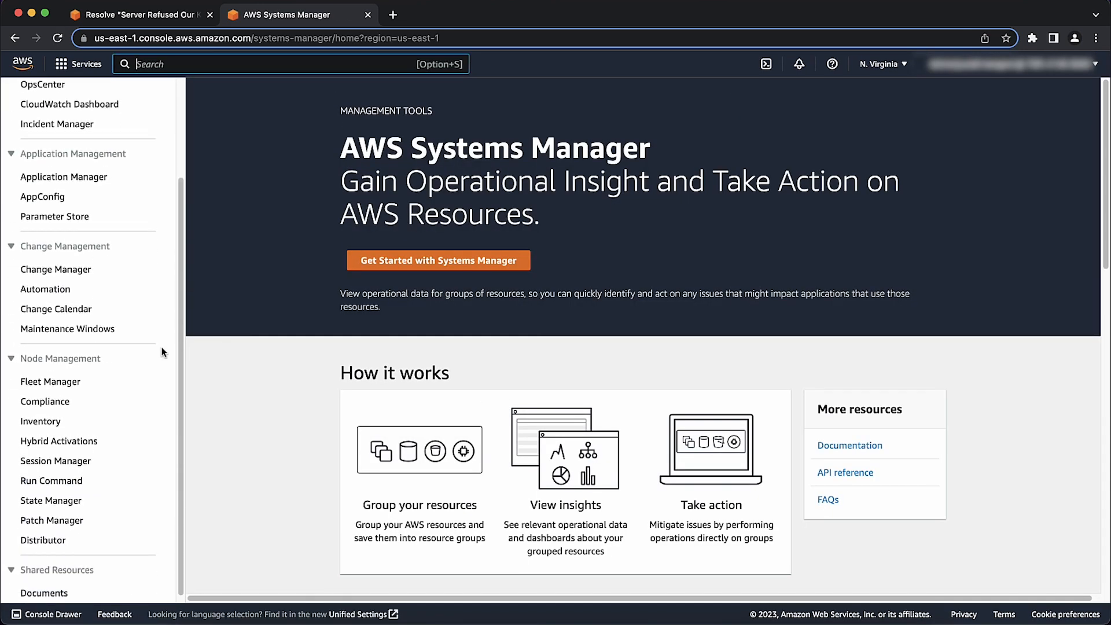
{"action": "left_click", "coordinate": [56, 460]}
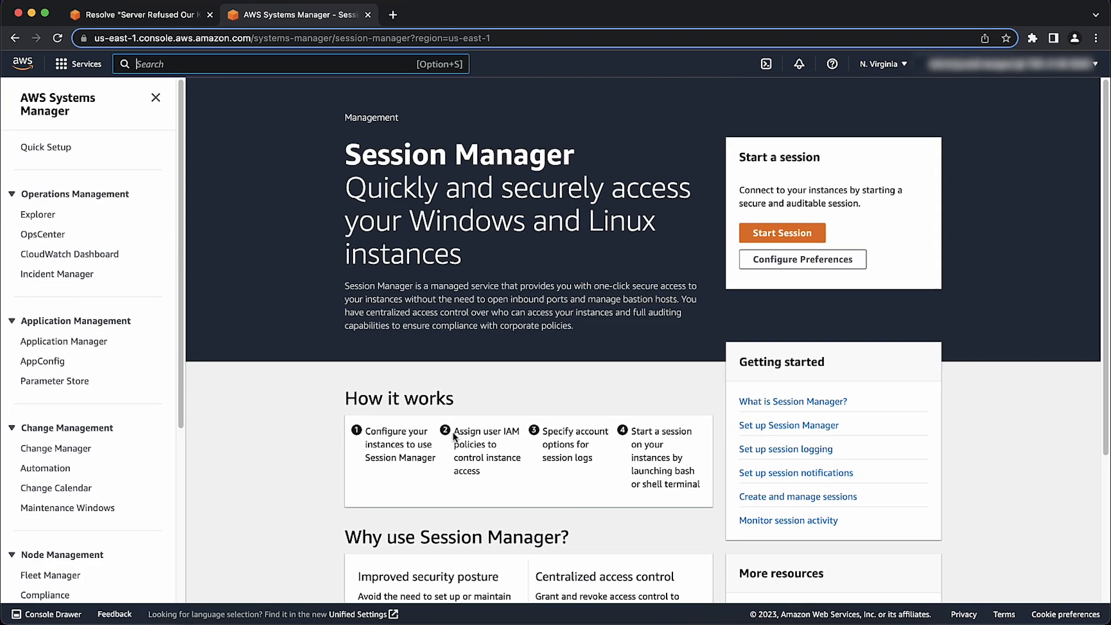
Step: Start a shell session on the SSM Agent - SSH Issue instance
{"action": "left_click", "coordinate": [783, 233]}
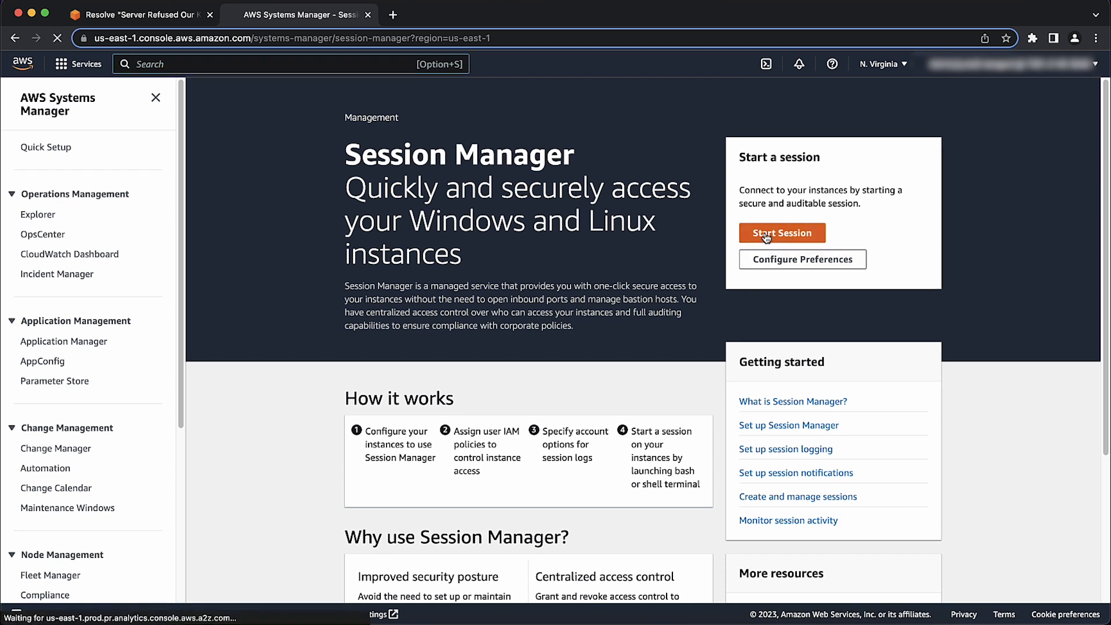
{"action": "left_click", "coordinate": [782, 233]}
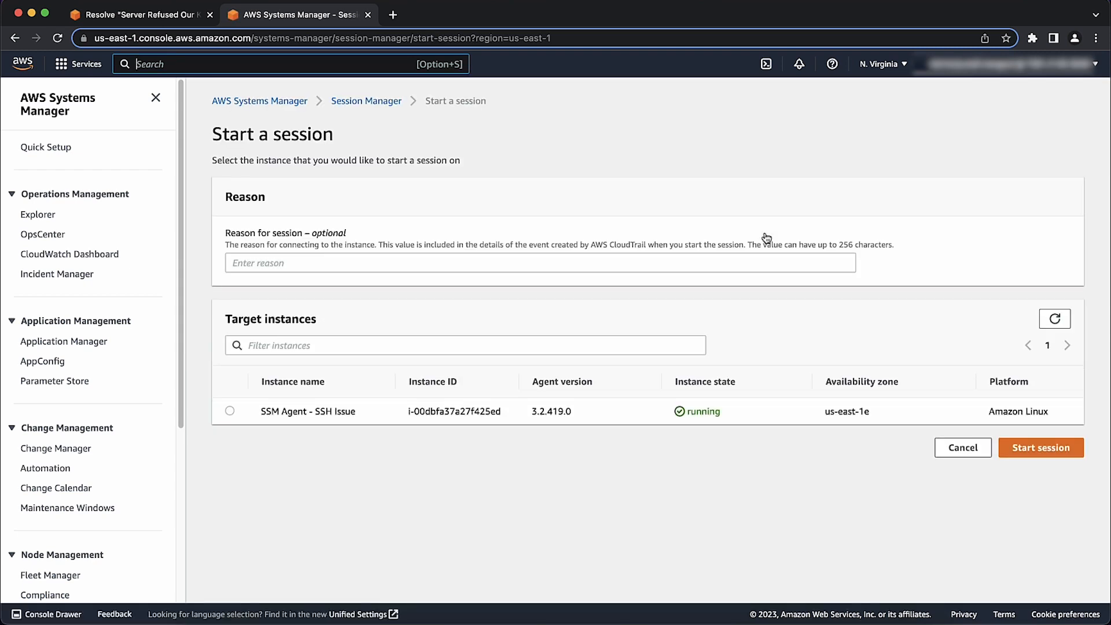
{"action": "left_click", "coordinate": [230, 411]}
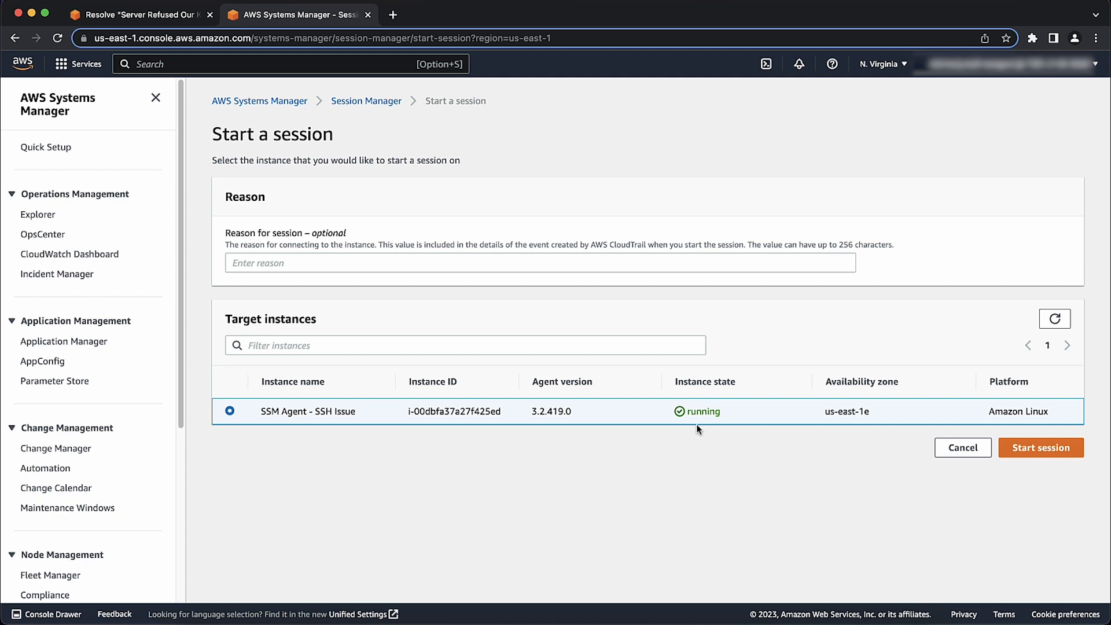
{"action": "left_click", "coordinate": [1041, 447]}
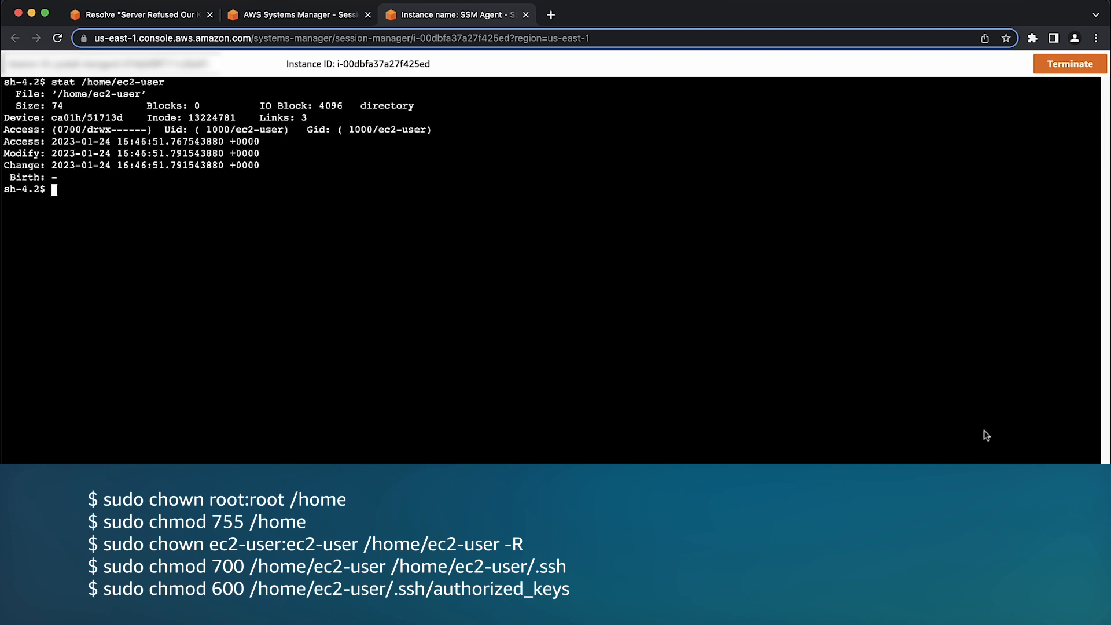
Step: Run sudo chmod 600 on /home/ec2-user/.ssh/authorized_keys in the session shell
{"action": "type", "text": "sudo chmod 600 /home/ec2-user"}
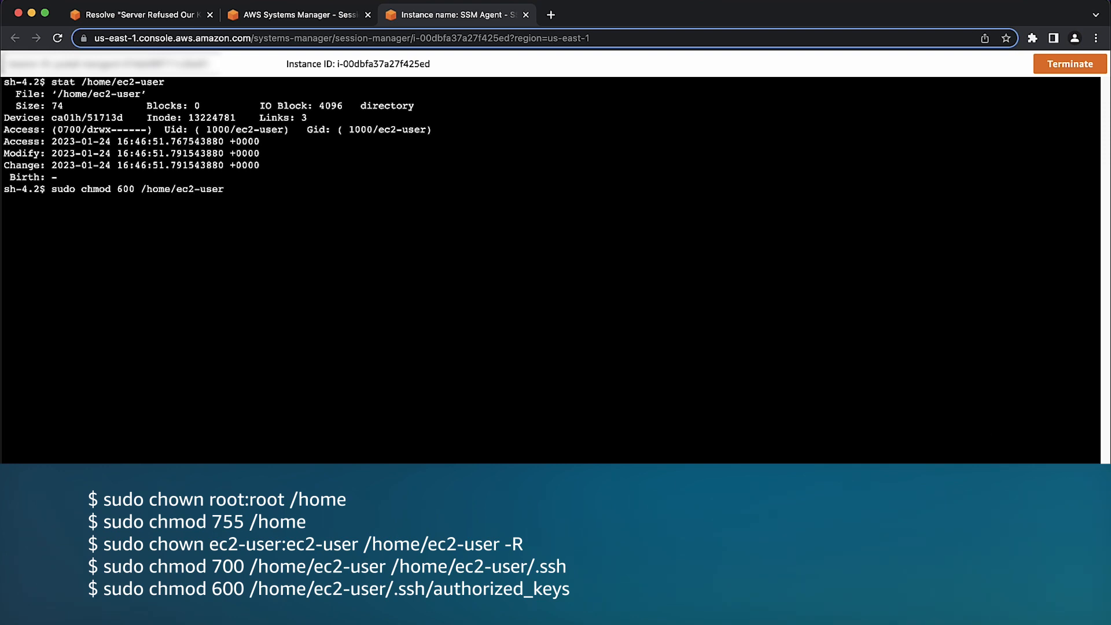
{"action": "key", "text": "Return"}
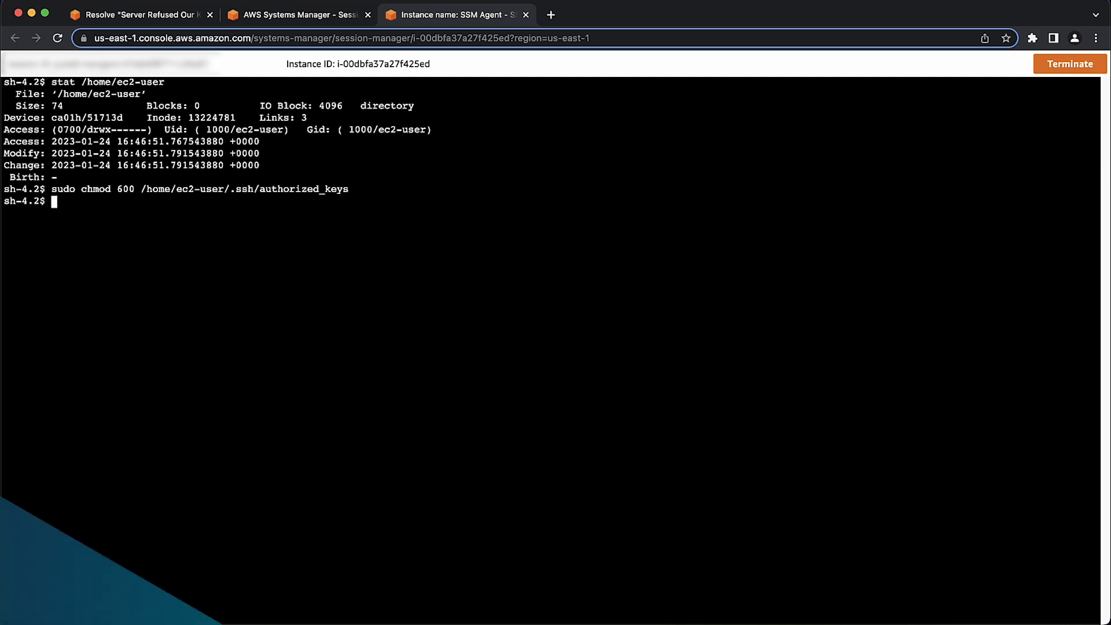
{"action": "left_click", "coordinate": [298, 13]}
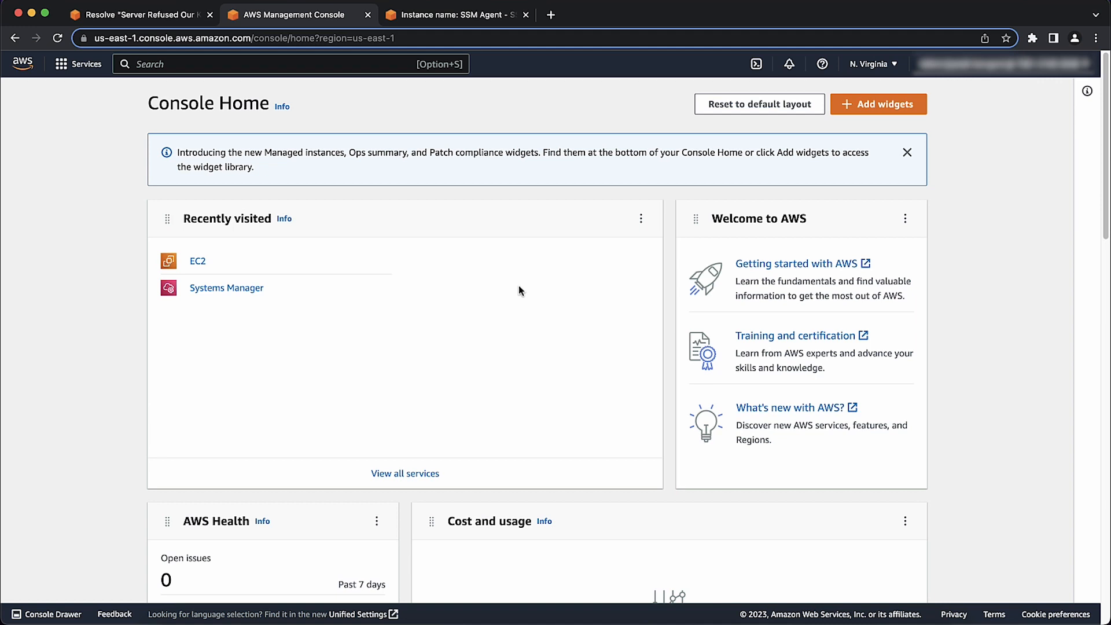
{"action": "mouse_move", "coordinate": [347, 205]}
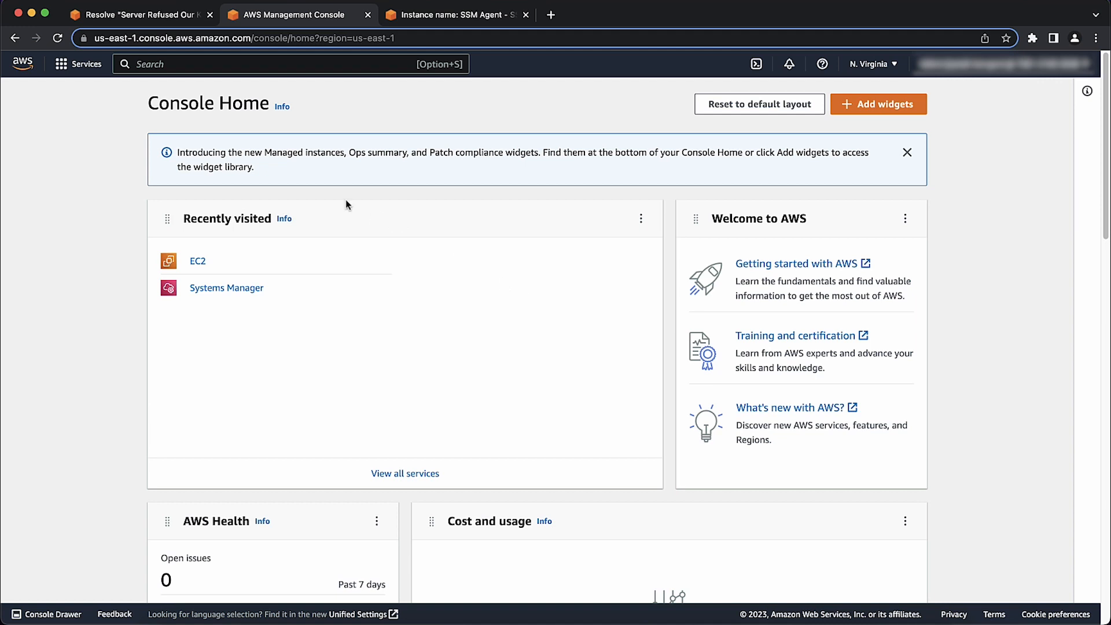
Step: Stop the User Data - SSH Issue instance from the EC2 running instances list
{"action": "type", "text": "EC2"}
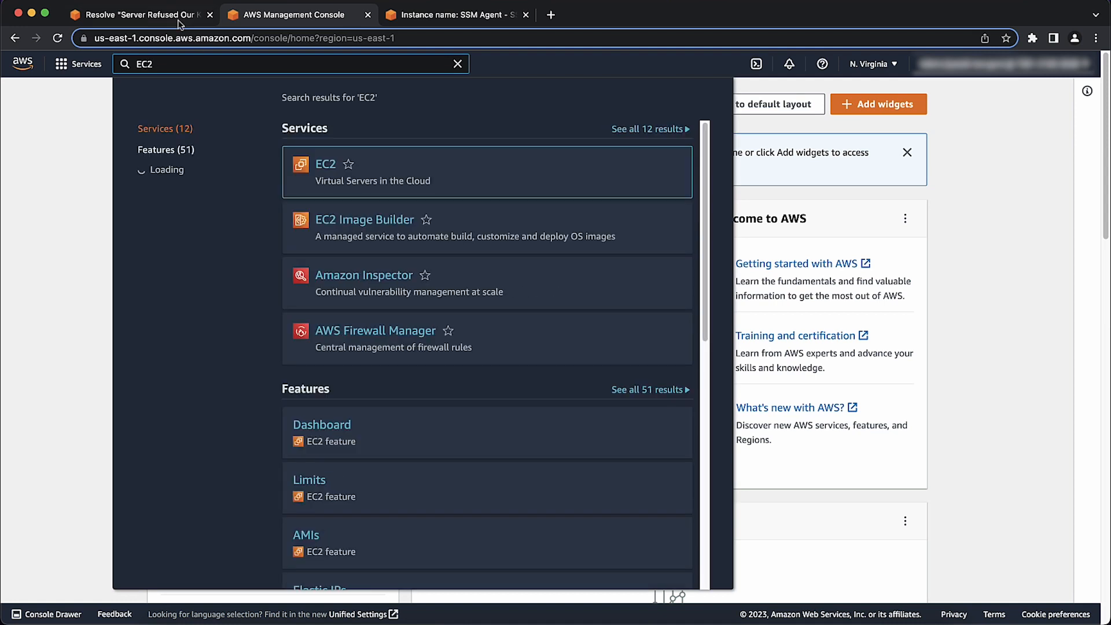
{"action": "left_click", "coordinate": [326, 164]}
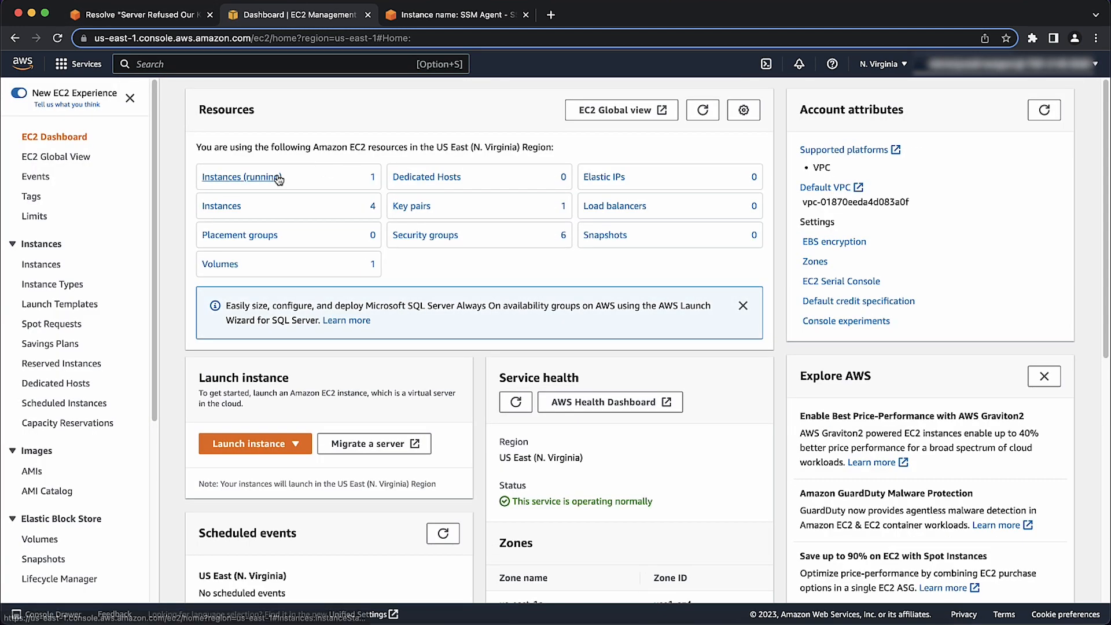
{"action": "left_click", "coordinate": [240, 176]}
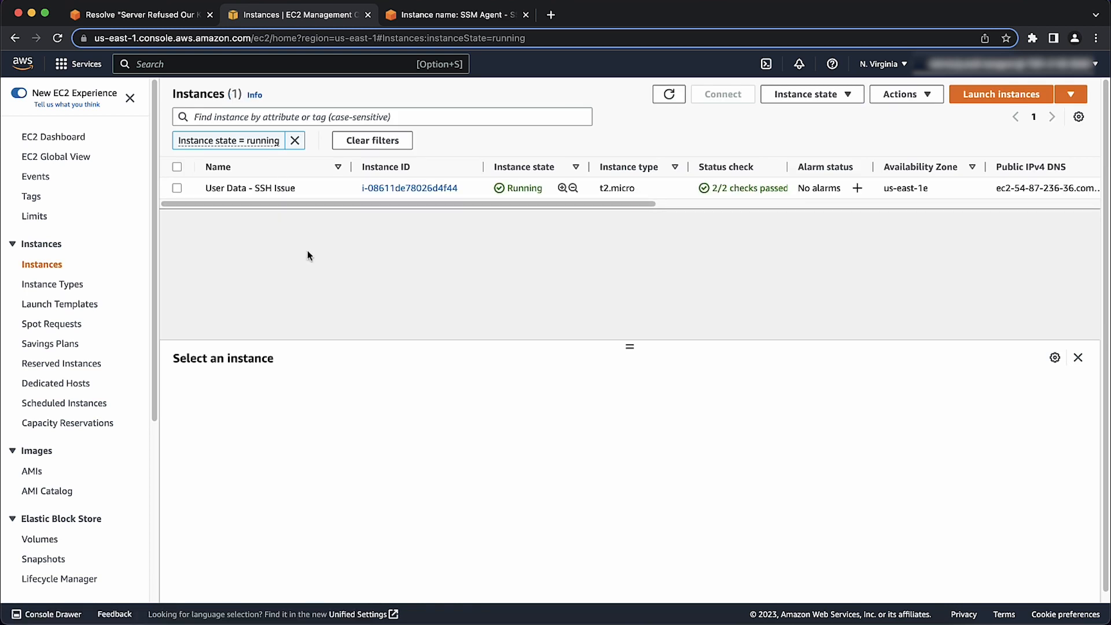
{"action": "left_click", "coordinate": [177, 188]}
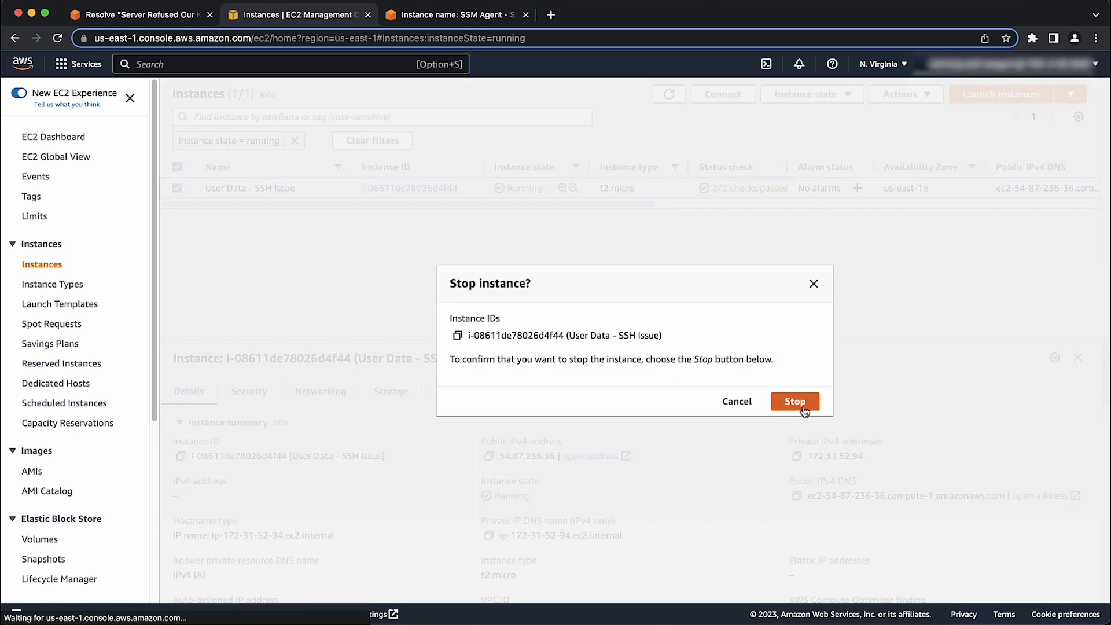
{"action": "left_click", "coordinate": [795, 401]}
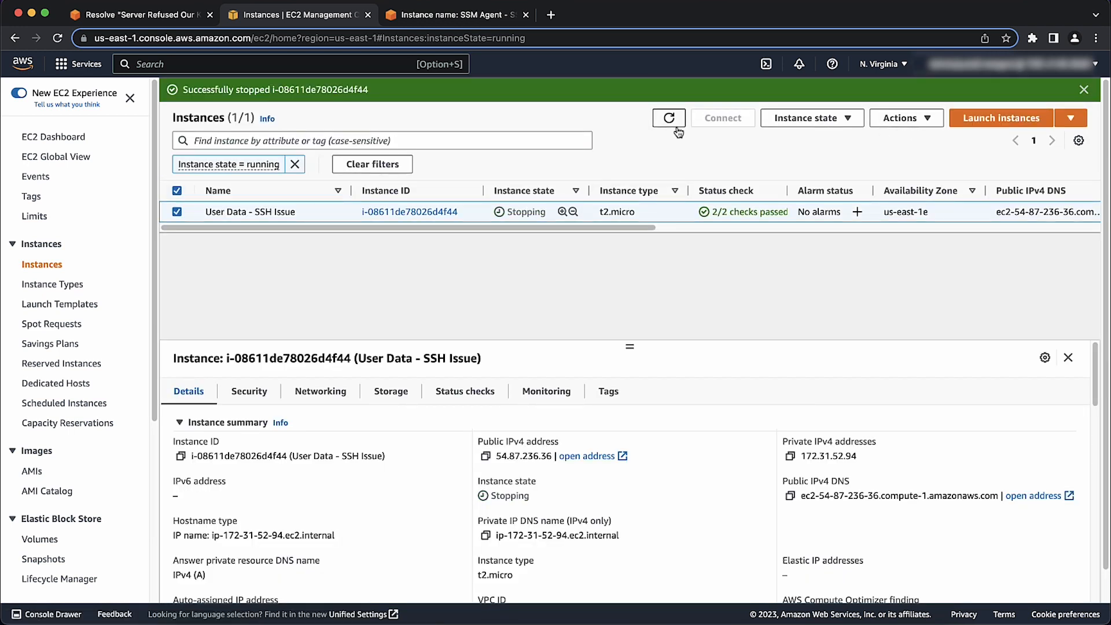
Step: Refresh to confirm the instance stopped and open its Edit user data page
{"action": "left_click", "coordinate": [667, 118]}
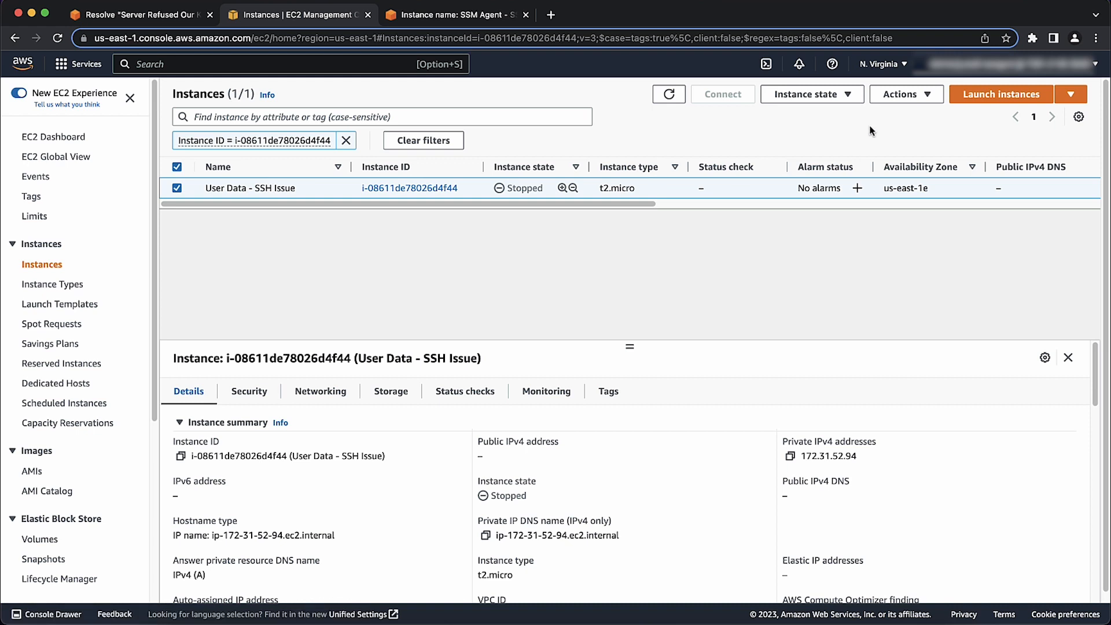
{"action": "left_click", "coordinate": [905, 94]}
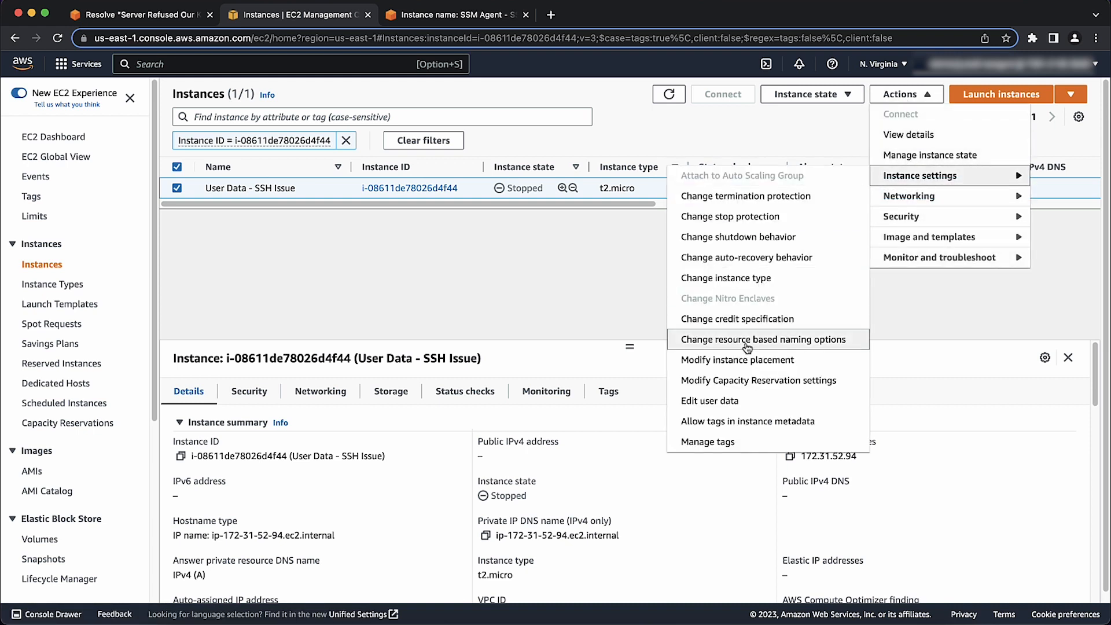
{"action": "left_click", "coordinate": [710, 400]}
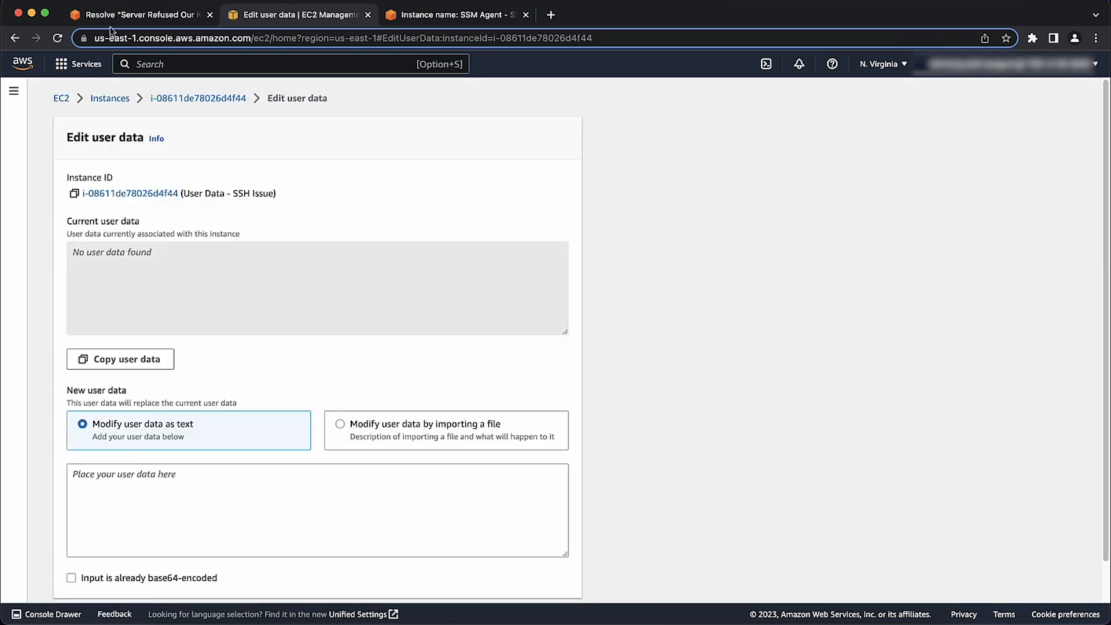
Step: Paste the knowledge center permission-fix script into the instance's user data and save
{"action": "left_click", "coordinate": [140, 14]}
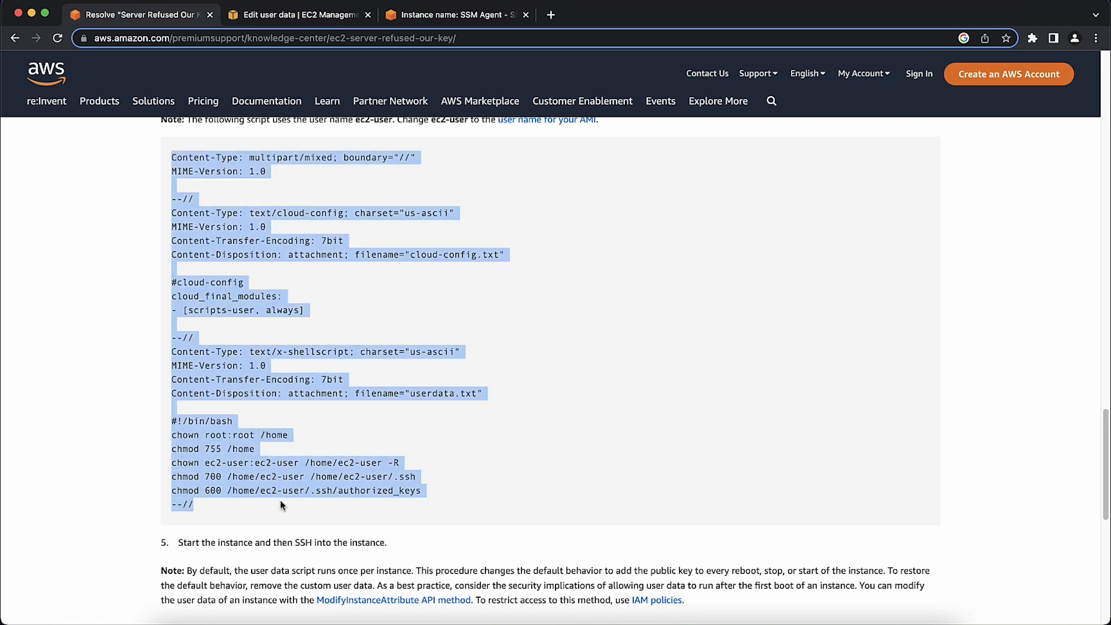
{"action": "left_click", "coordinate": [297, 14]}
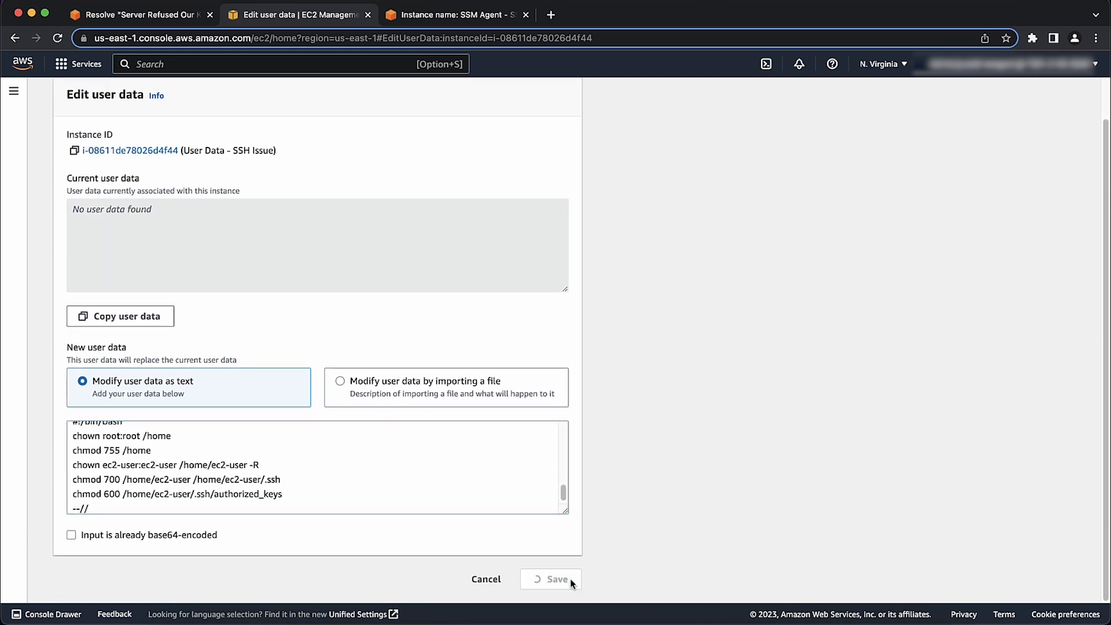
{"action": "left_click", "coordinate": [557, 579]}
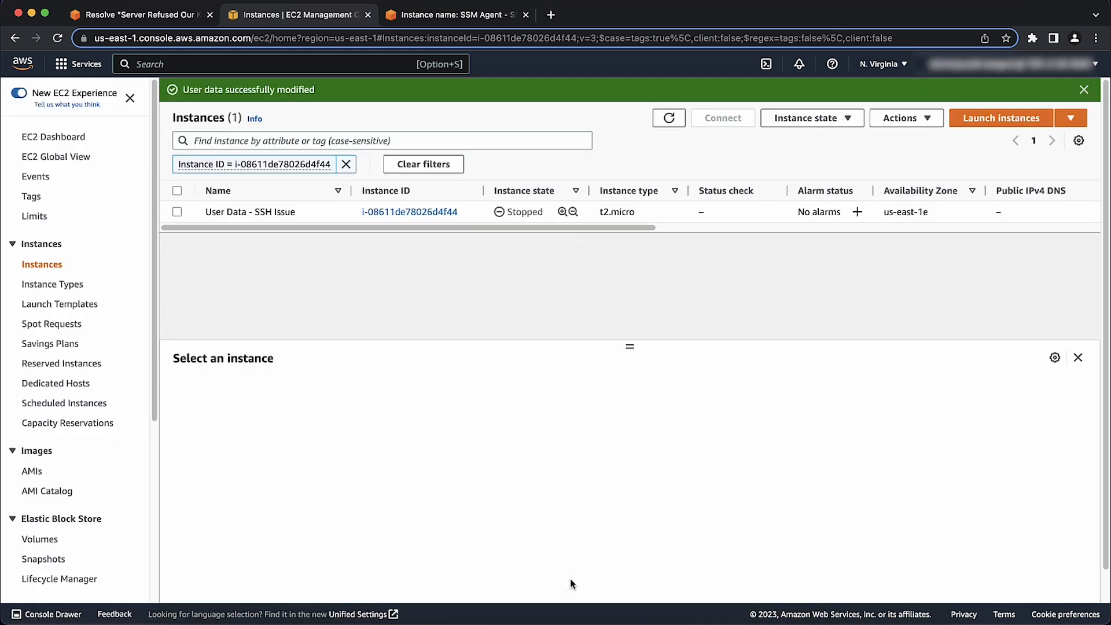
Step: Start the stopped User Data - SSH Issue instance from Instance state
{"action": "left_click", "coordinate": [178, 212]}
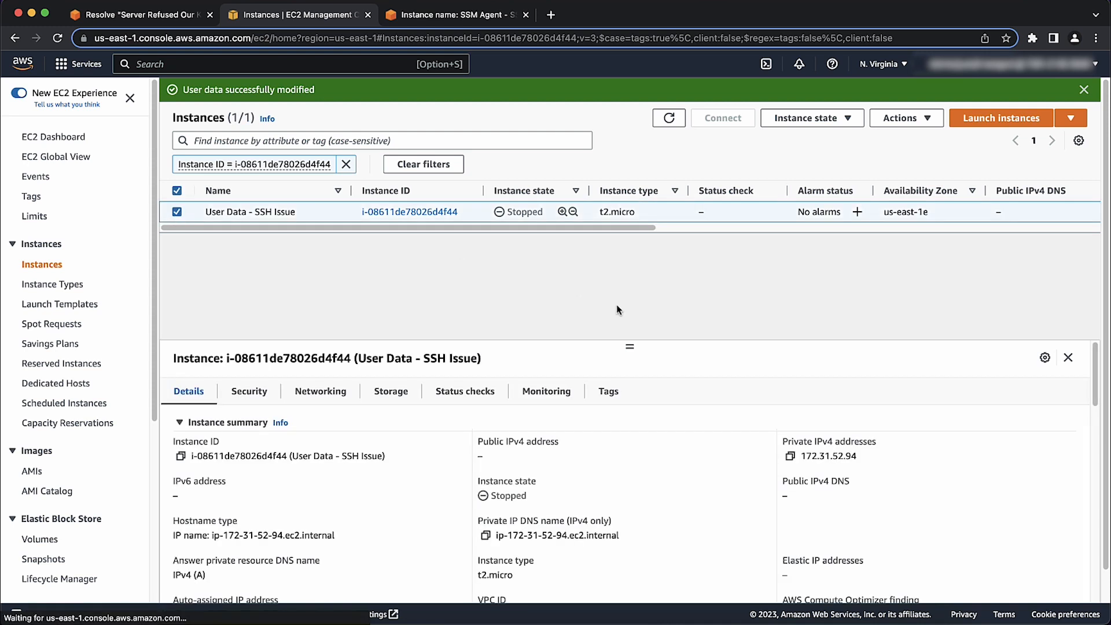
{"action": "left_click", "coordinate": [807, 118]}
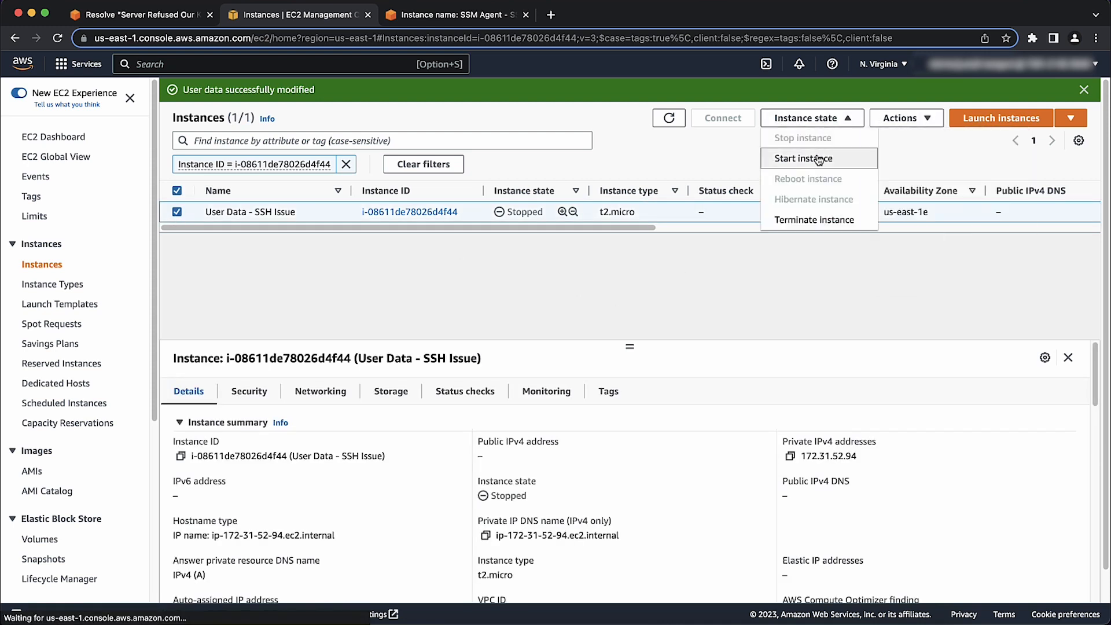
{"action": "left_click", "coordinate": [804, 158]}
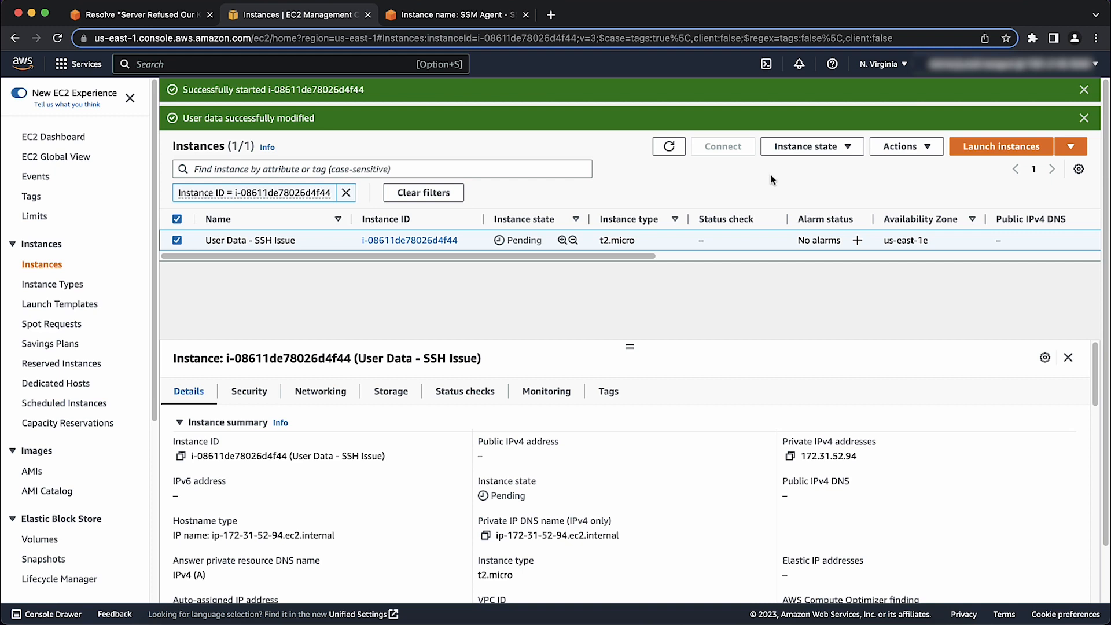
{"action": "left_click", "coordinate": [721, 146]}
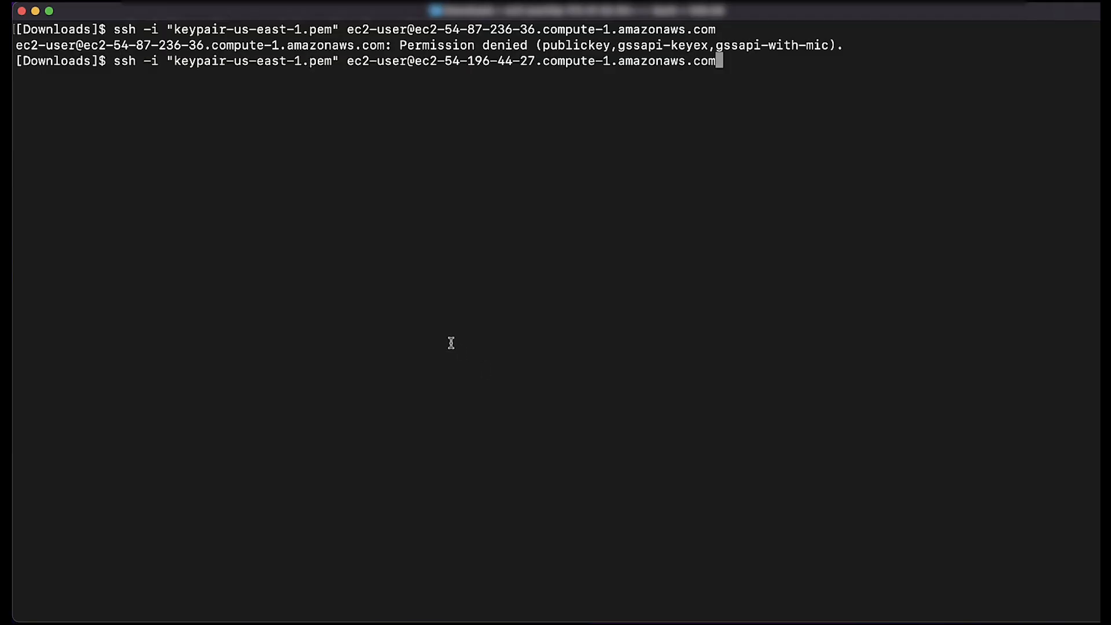
Step: SSH in as ec2-user with keypair-us-east-1.pem, accepting the host key with 'yes'
{"action": "key", "text": "Return"}
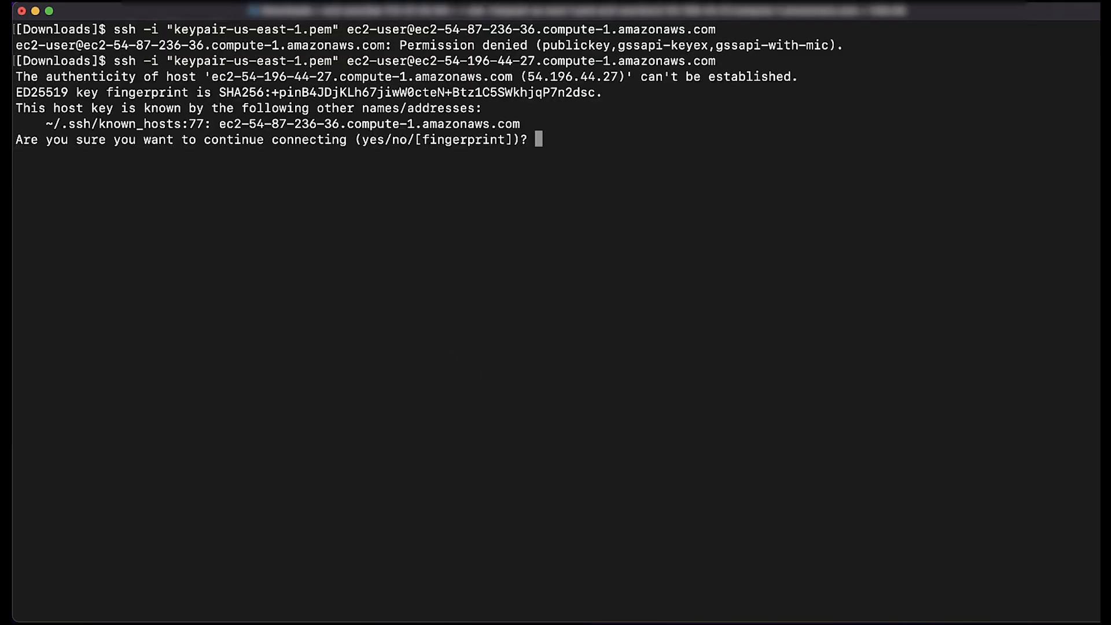
{"action": "type", "text": "yes"}
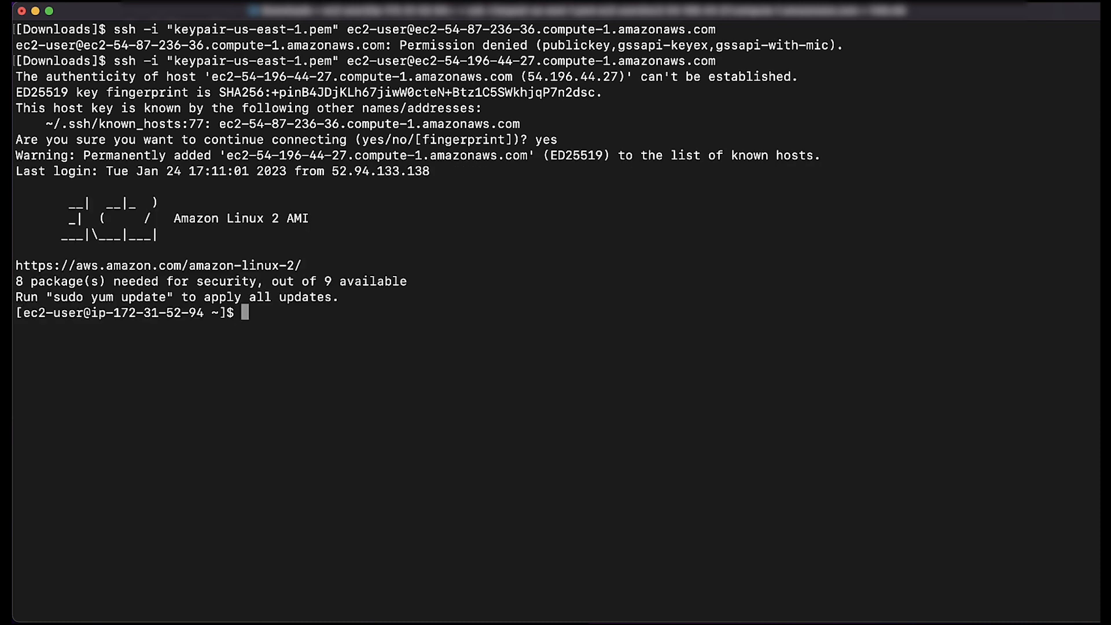